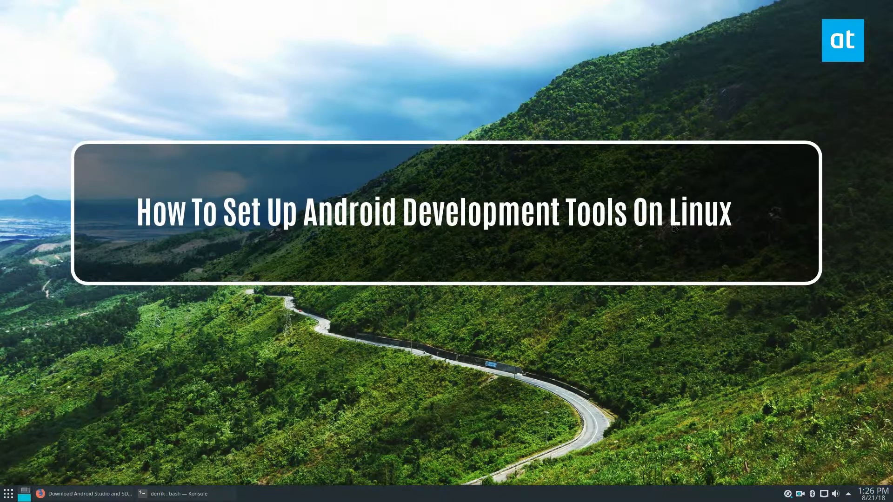
Step: Restore the Konsole terminal window from the taskbar to an empty bash prompt
{"action": "left_click", "coordinate": [174, 493]}
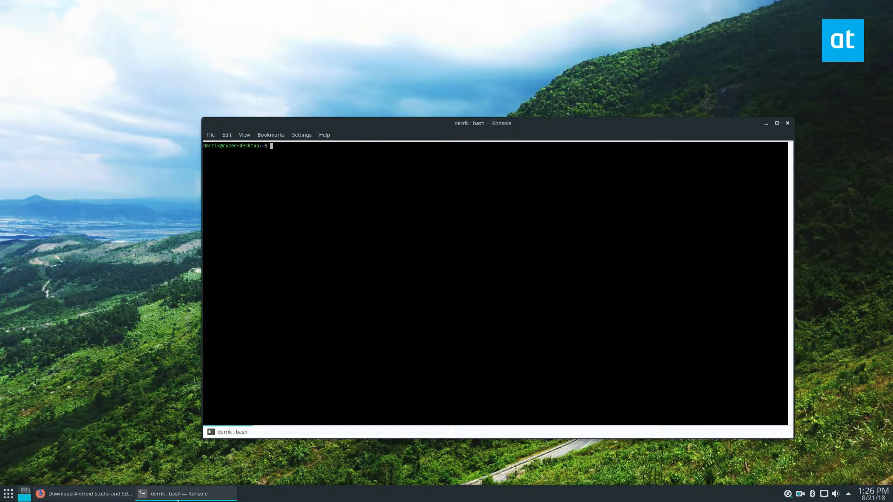
Step: Browse the features on Firefox's Android Studio download page
{"action": "left_click", "coordinate": [85, 493]}
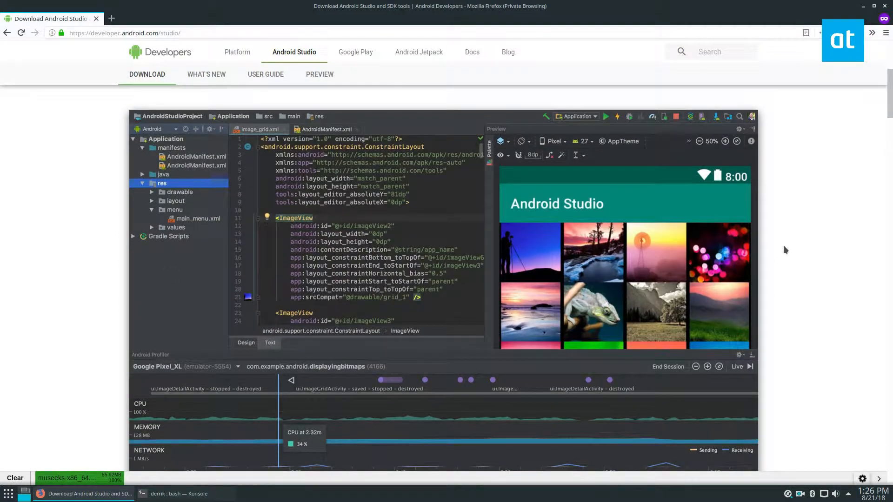
{"action": "mouse_move", "coordinate": [374, 92]}
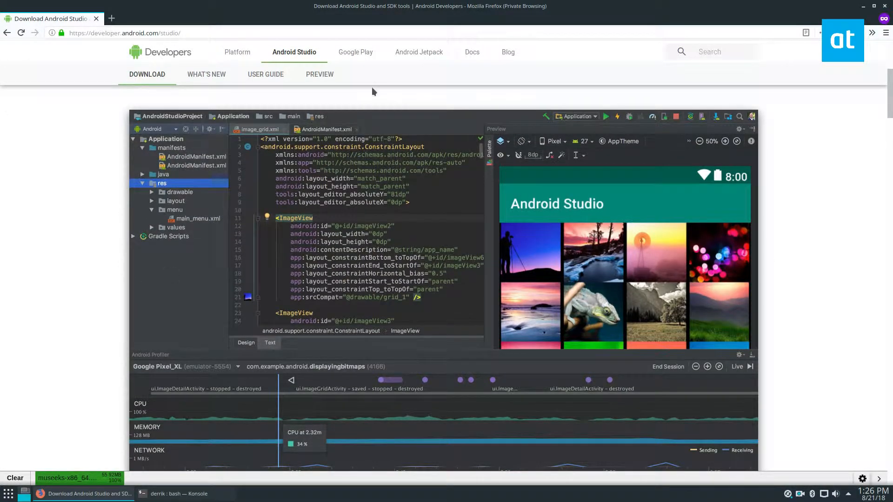
{"action": "scroll", "scroll_direction": "down", "scroll_amount": 3}
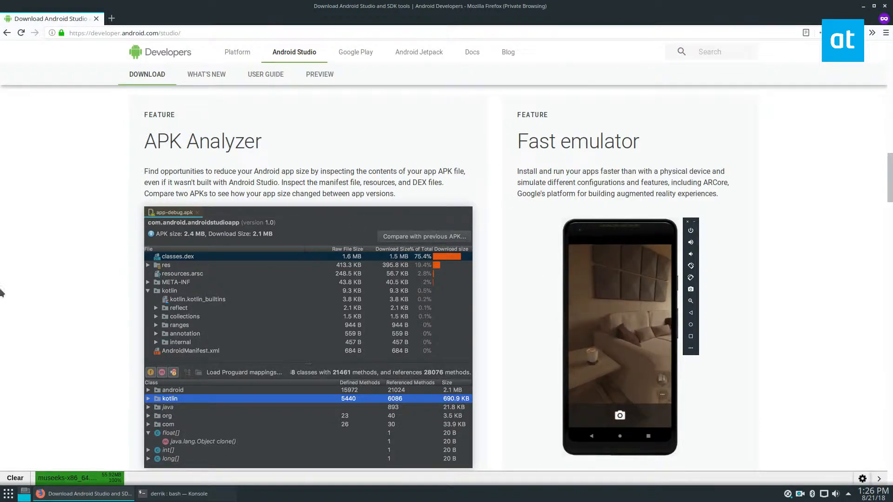
{"action": "scroll", "scroll_direction": "down", "scroll_amount": 3}
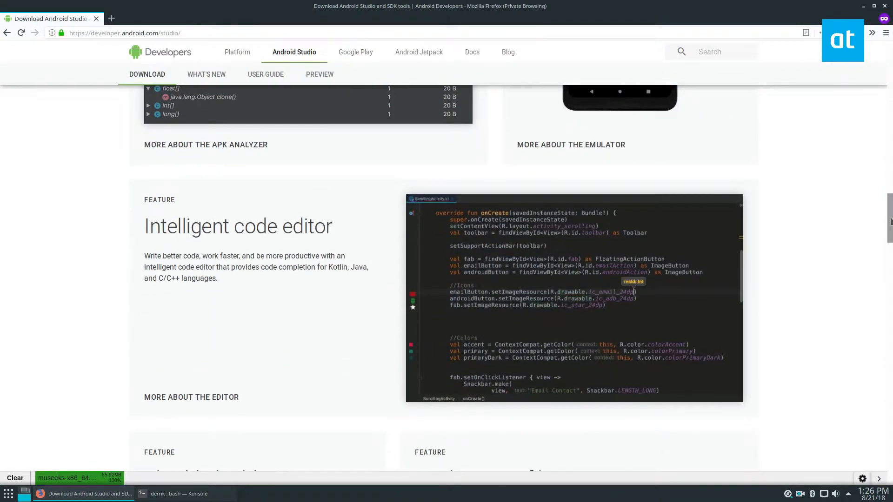
{"action": "scroll", "scroll_direction": "up", "scroll_amount": 3}
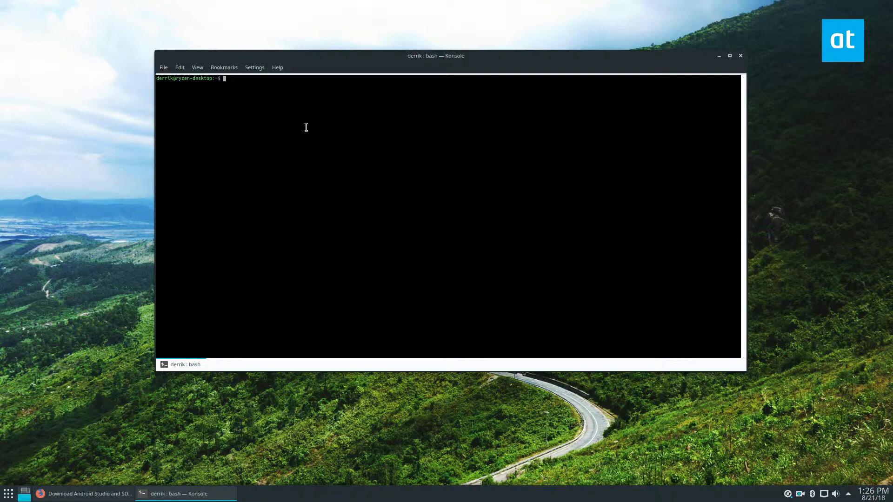
Step: Try an apt install, clear the screen, and search apt for 'android tools'
{"action": "type", "text": "sudo"}
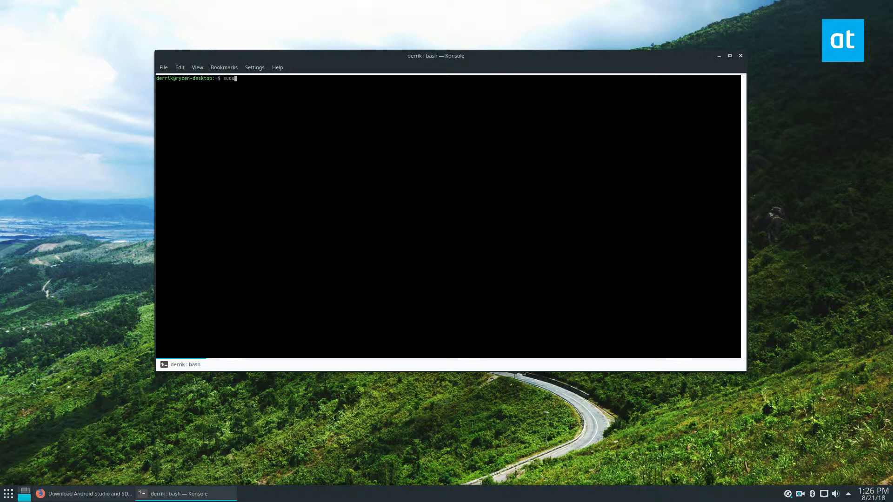
{"action": "type", "text": "apt install android-tools -y"}
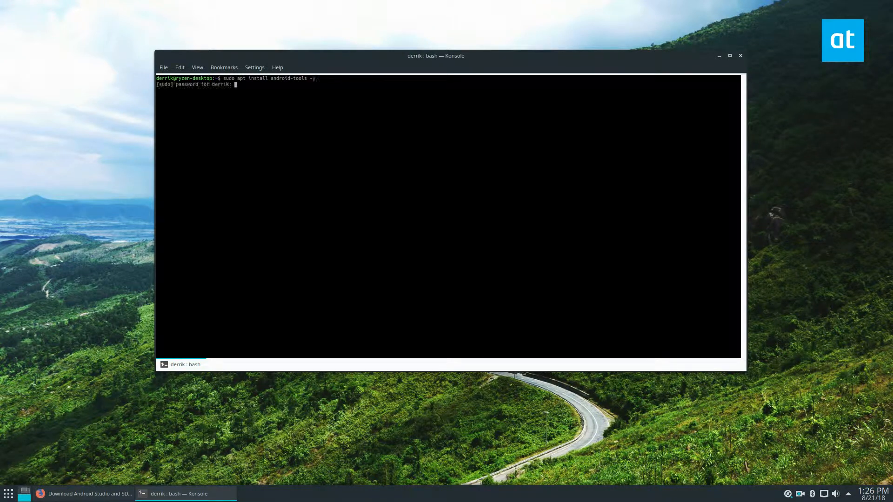
{"action": "key", "text": "Return"}
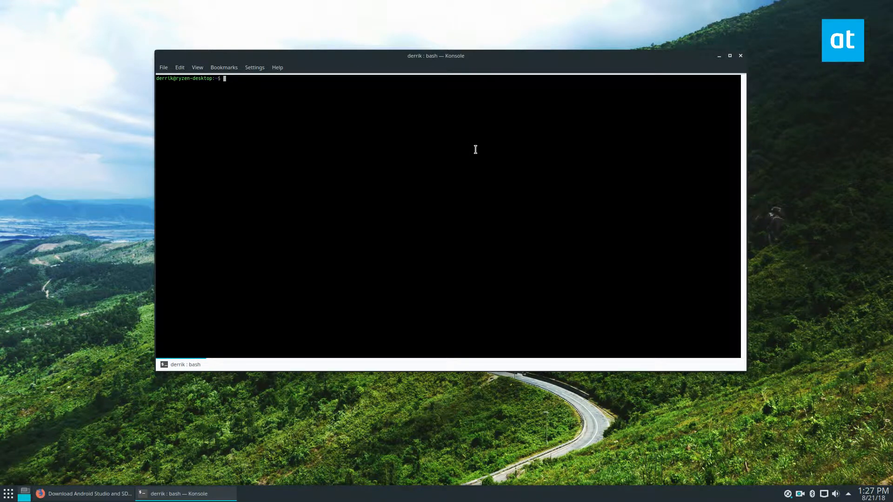
{"action": "type", "text": "clear"}
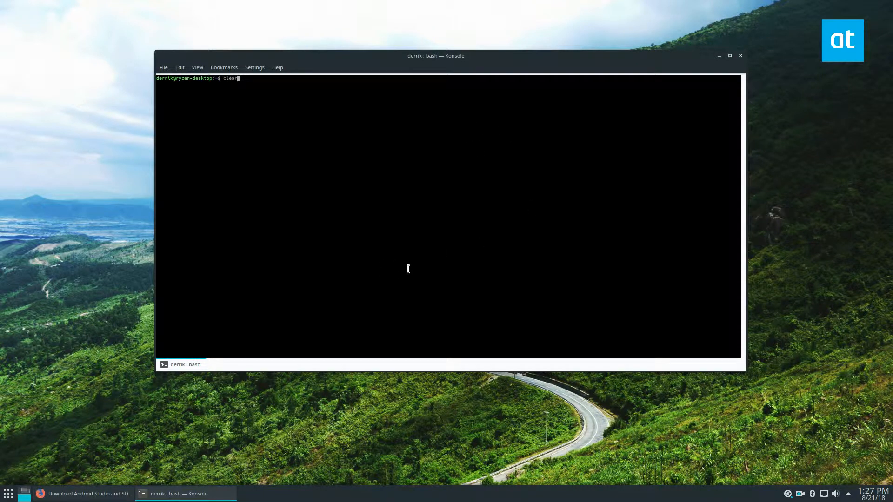
{"action": "type", "text": "apt search android tools"}
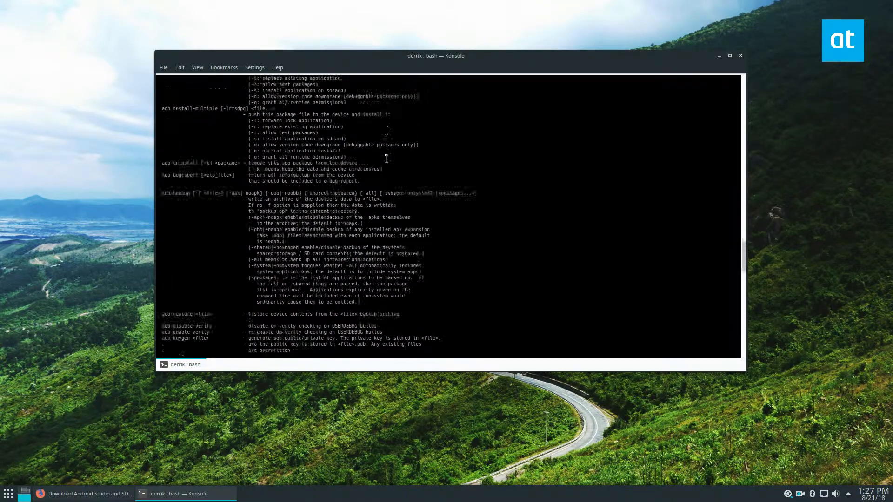
Step: Run fastboot, install all android-tools* packages with -y, and return to Firefox
{"action": "type", "text": "fastboot"}
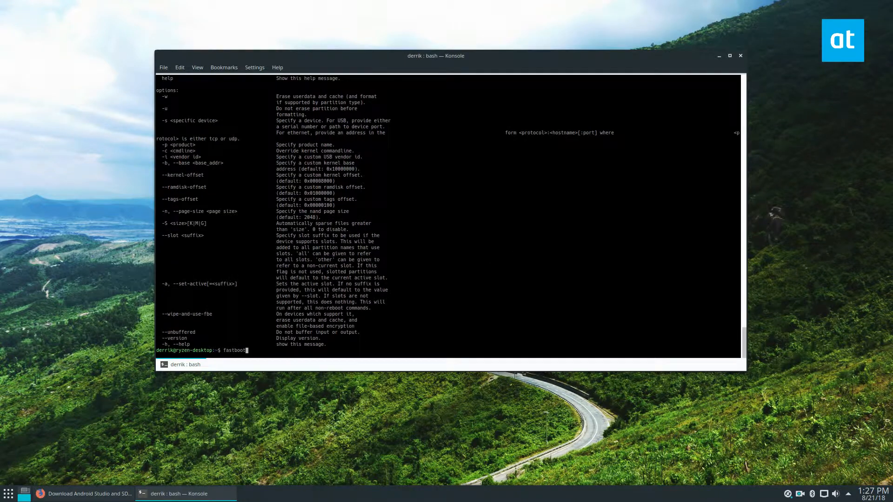
{"action": "type", "text": "sudo apt install android-tools* -y"}
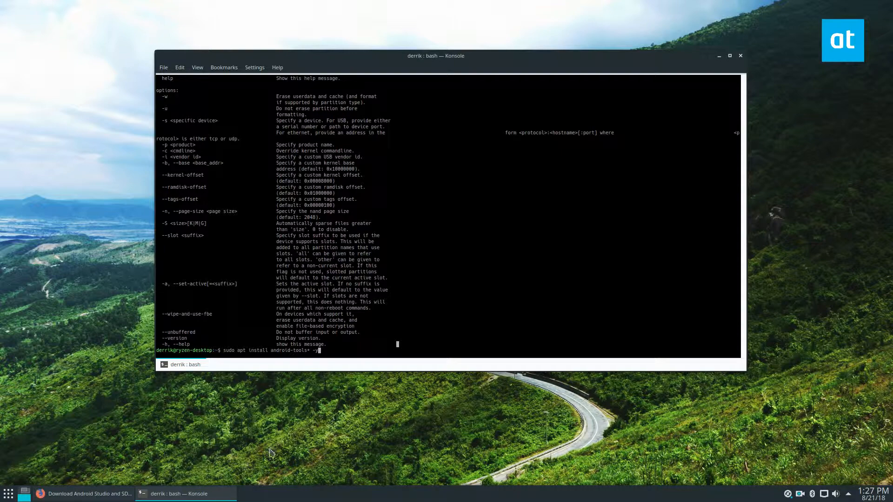
{"action": "left_click", "coordinate": [720, 56]}
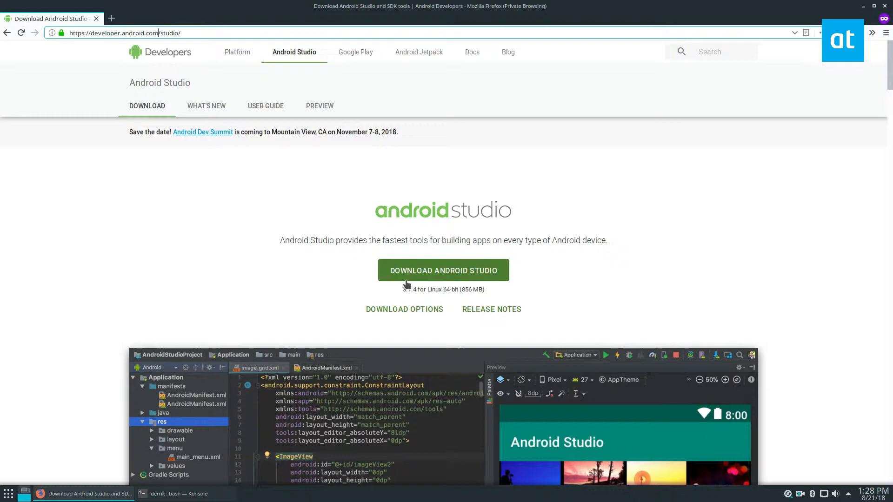
Step: Accept the license agreement and download the Android Studio for Linux zip
{"action": "left_click", "coordinate": [443, 269]}
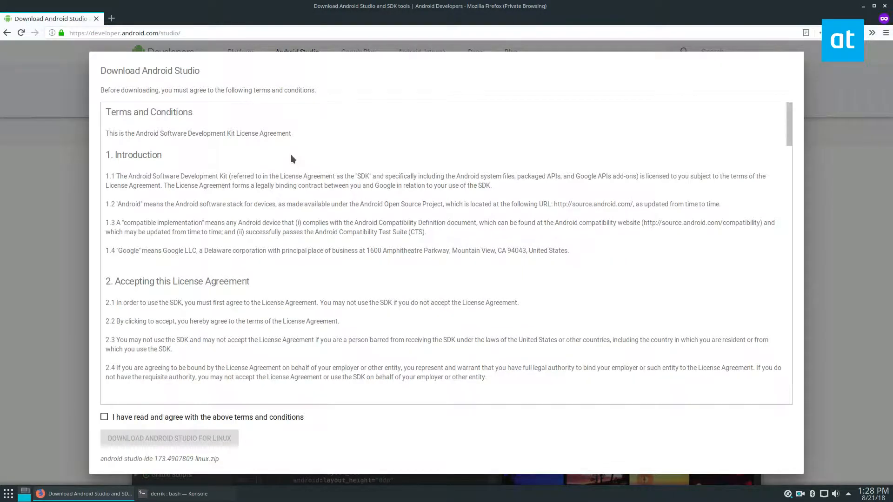
{"action": "left_click", "coordinate": [105, 417]}
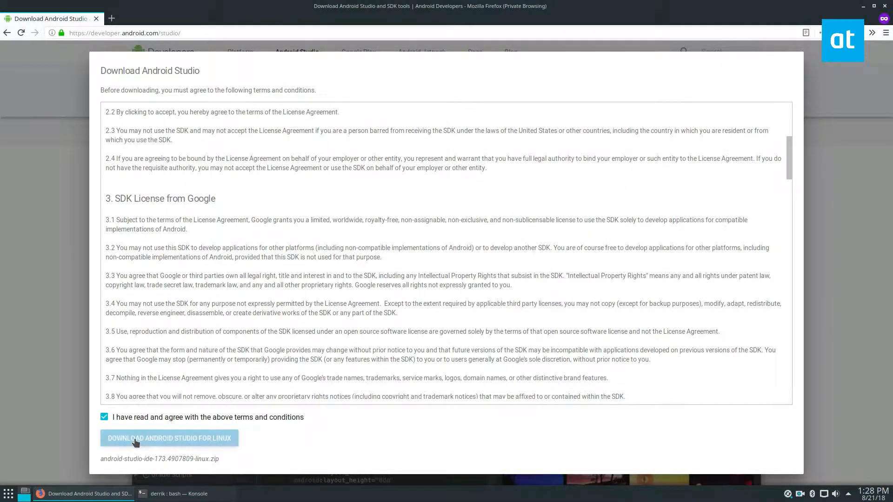
{"action": "left_click", "coordinate": [168, 438]}
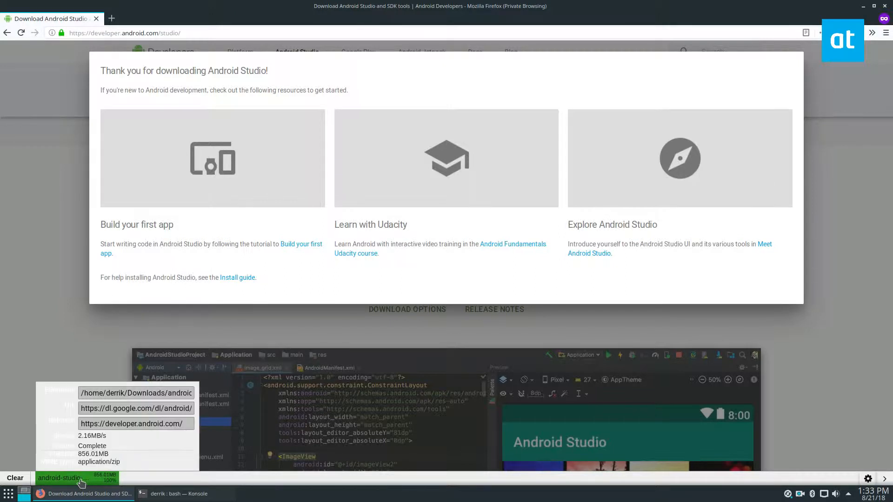
Step: Reveal the downloaded Android Studio zip in Dolphin and centre its window
{"action": "right_click", "coordinate": [74, 479]}
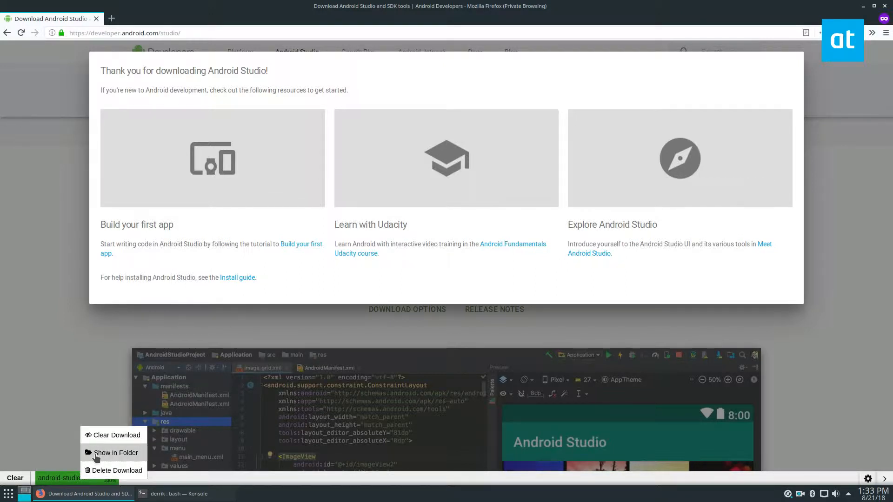
{"action": "left_click", "coordinate": [115, 453]}
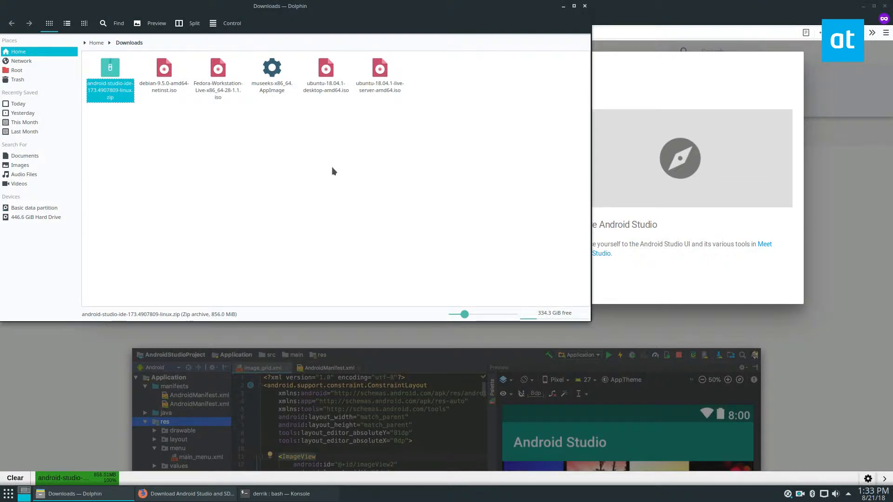
{"action": "left_click", "coordinate": [333, 171]}
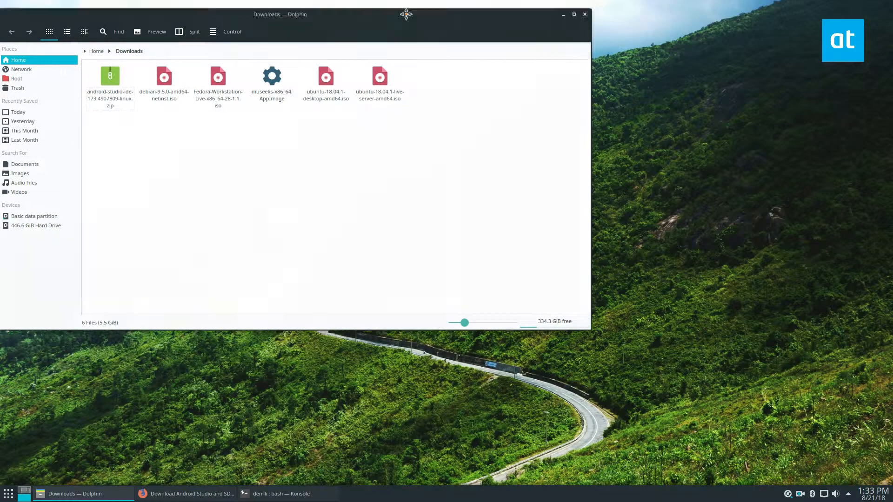
{"action": "left_click_drag", "start_coordinate": [407, 15], "coordinate": [419, 74]}
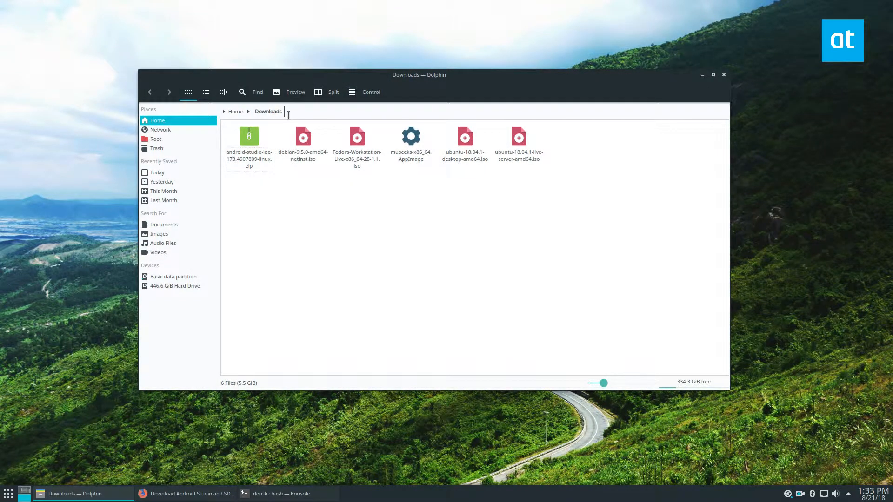
Step: Select the zip and open a terminal in the Downloads folder
{"action": "left_click", "coordinate": [248, 140]}
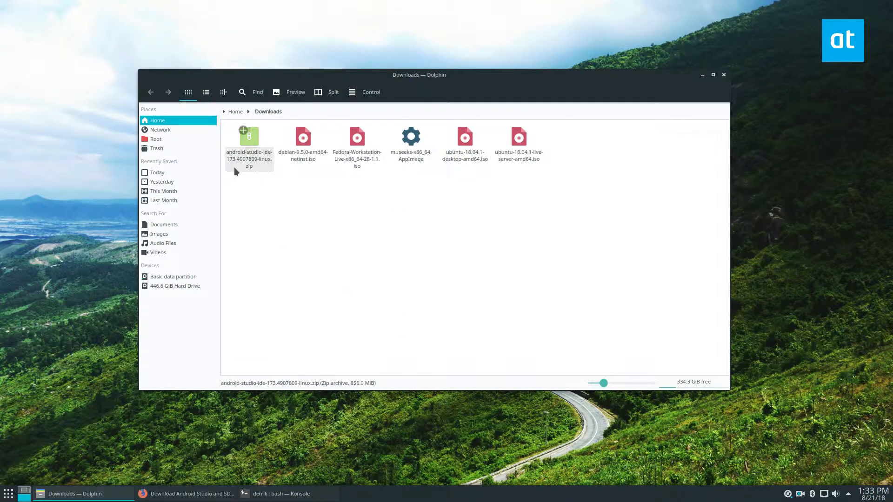
{"action": "key", "text": "ctrl+v"}
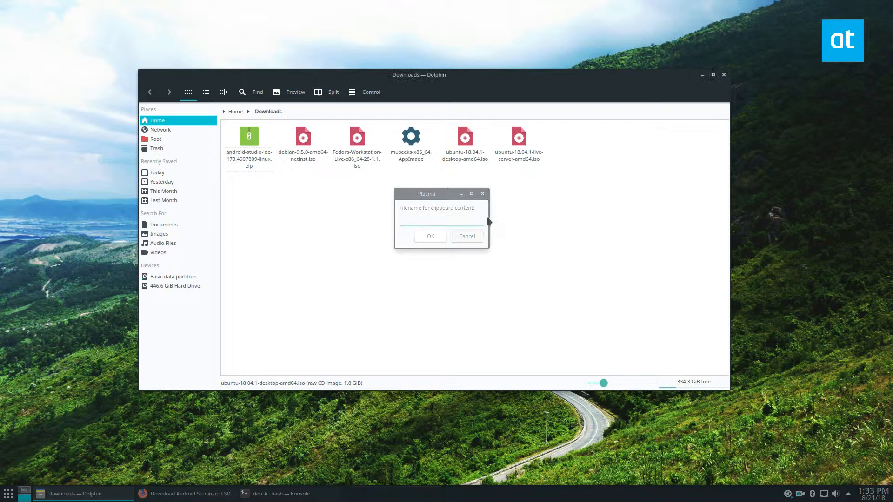
{"action": "left_click", "coordinate": [467, 236]}
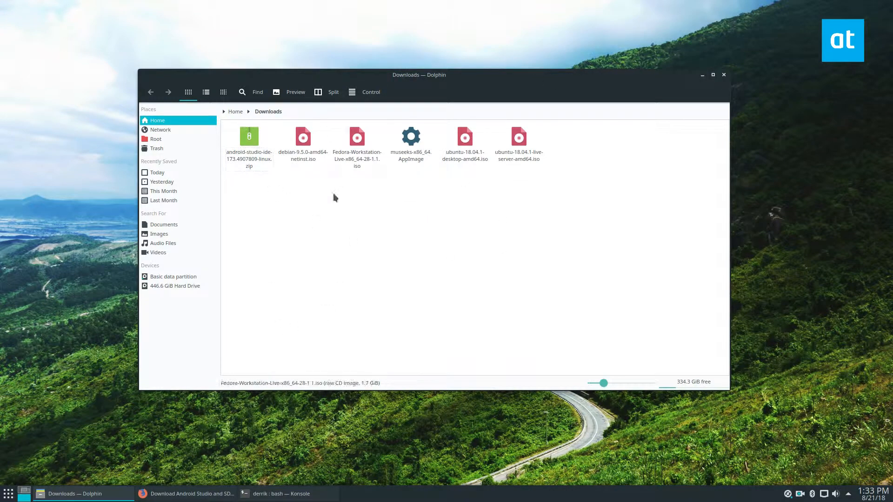
{"action": "right_click", "coordinate": [335, 197]}
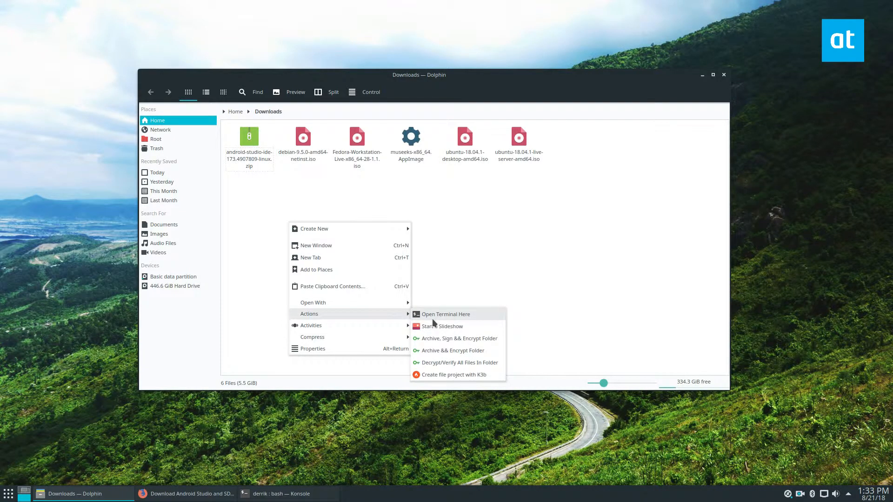
{"action": "left_click", "coordinate": [446, 314]}
{"action": "type", "text": "unzip android-studio-ide-173.4907809-linux.zip"}
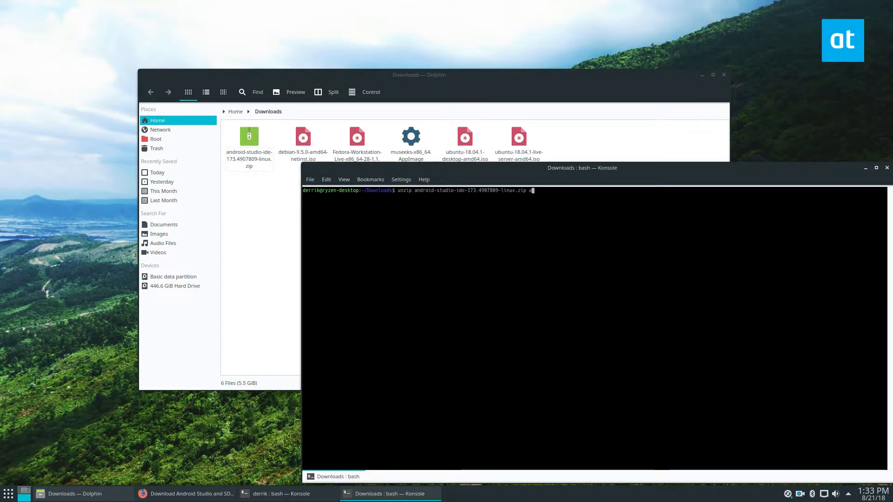
Step: Run unzip on the Android Studio zip in Downloads
{"action": "key", "text": "Return"}
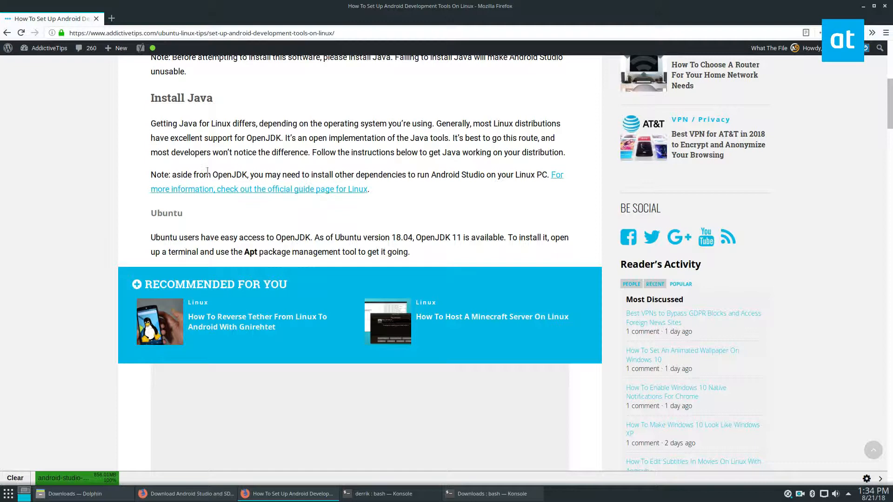
Step: Scroll the AddictiveTips guide to the Ubuntu 'sudo apt install openjdk-11-jdk' command
{"action": "scroll", "scroll_direction": "down", "scroll_amount": 3}
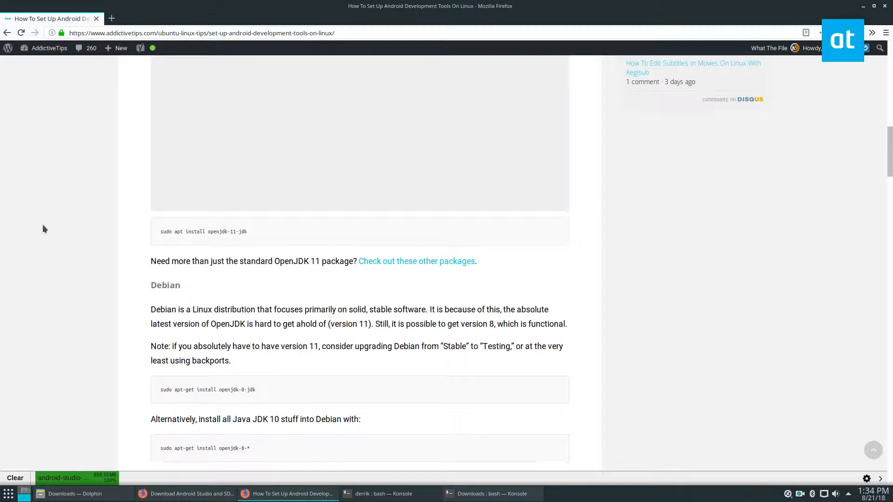
{"action": "scroll", "scroll_direction": "down", "scroll_amount": 3}
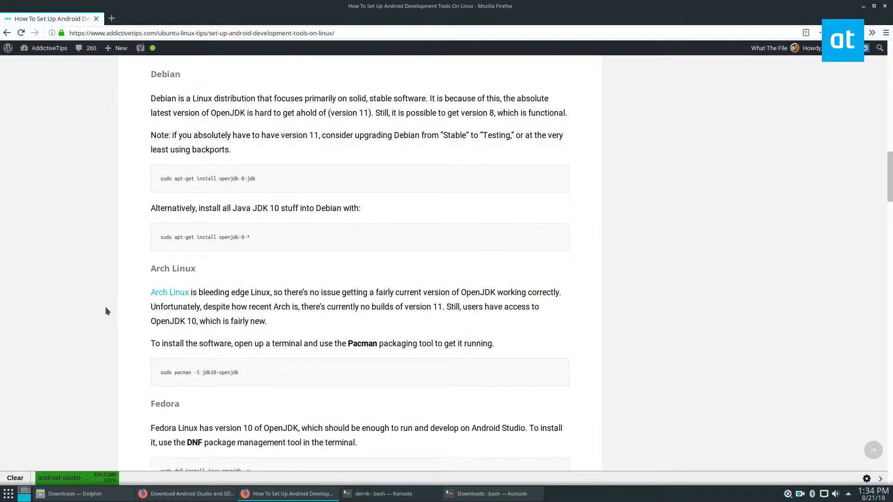
{"action": "scroll", "scroll_direction": "up", "scroll_amount": 3}
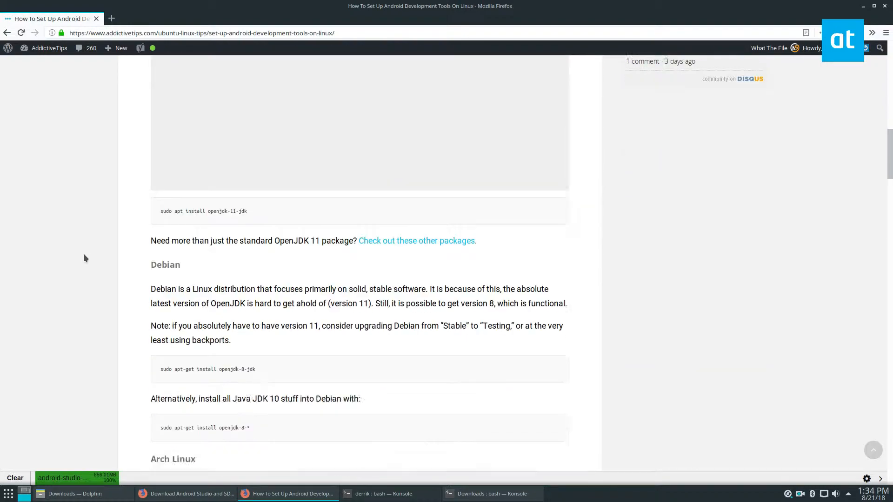
{"action": "scroll", "scroll_direction": "down", "scroll_amount": 3}
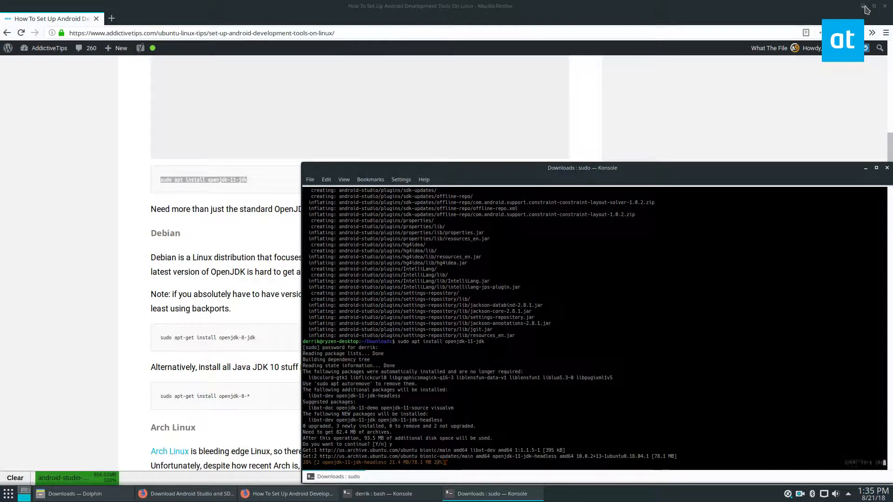
Step: Minimize Konsole and scroll the guide to its Download Android Studio section
{"action": "left_click", "coordinate": [865, 168]}
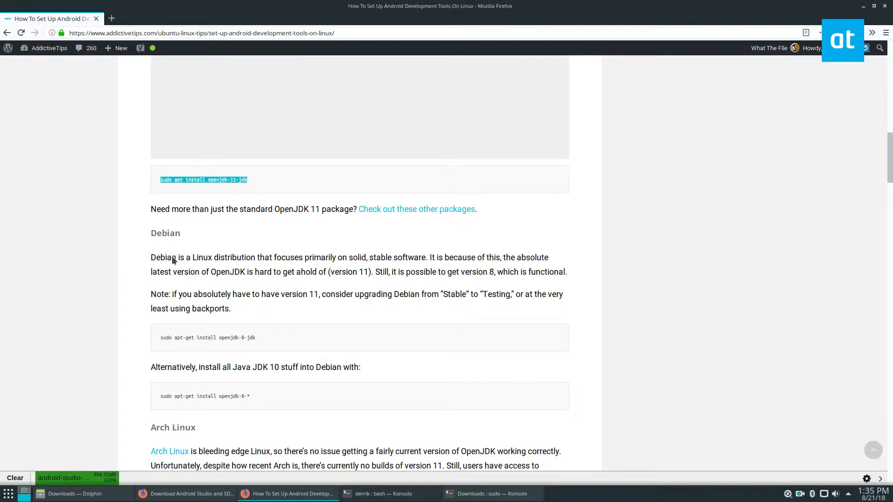
{"action": "scroll", "scroll_direction": "down", "scroll_amount": 3}
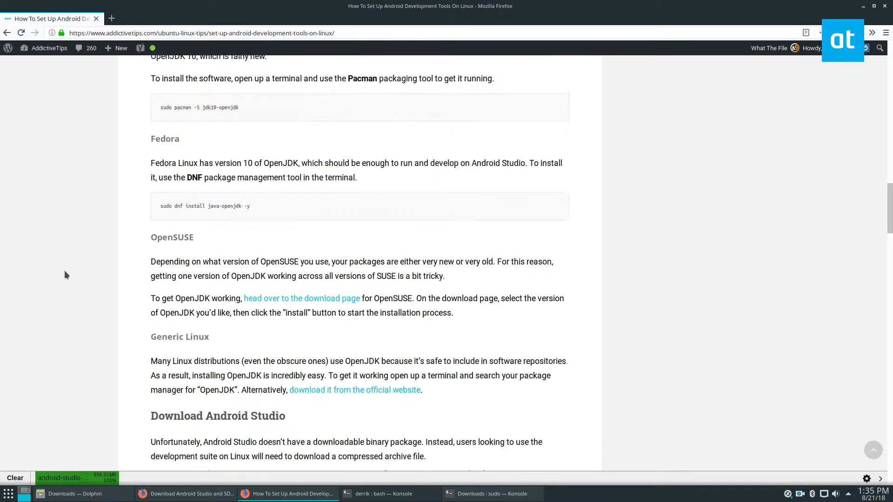
{"action": "scroll", "scroll_direction": "down", "scroll_amount": 3}
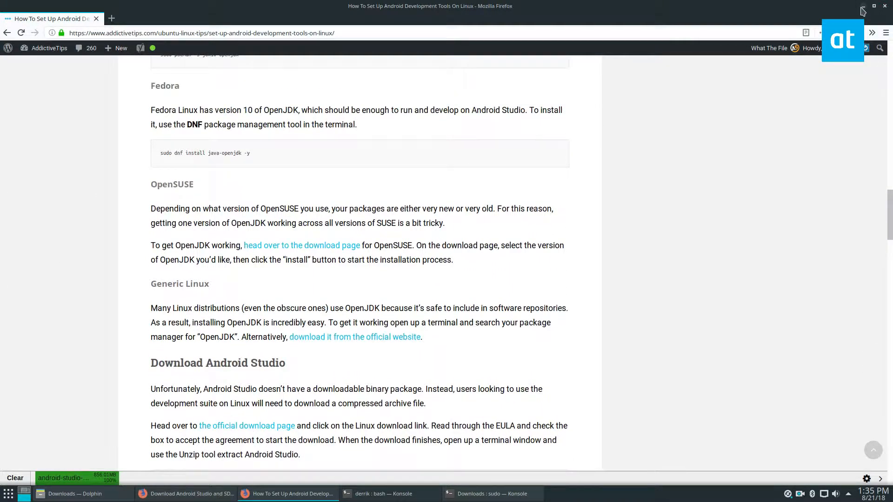